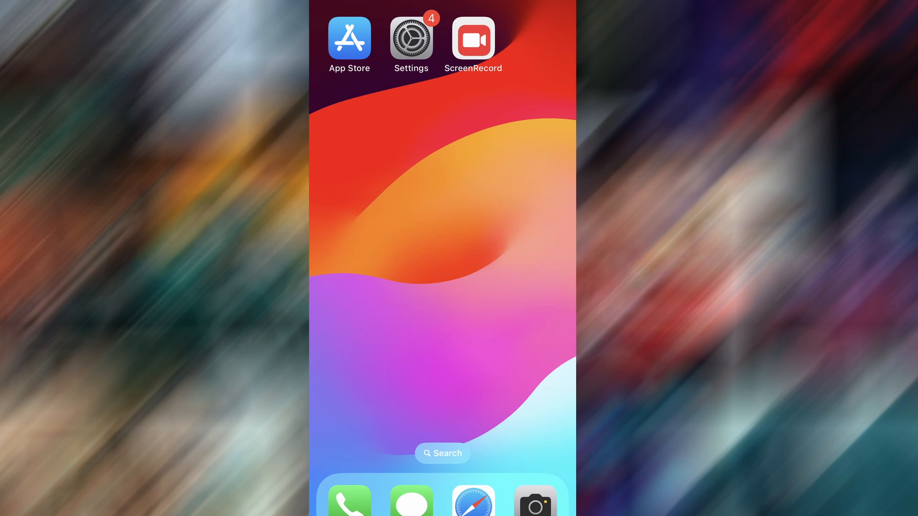
Launch Settings from the Home Screen to reach the main options list.
{"action": "left_click", "coordinate": [411, 39]}
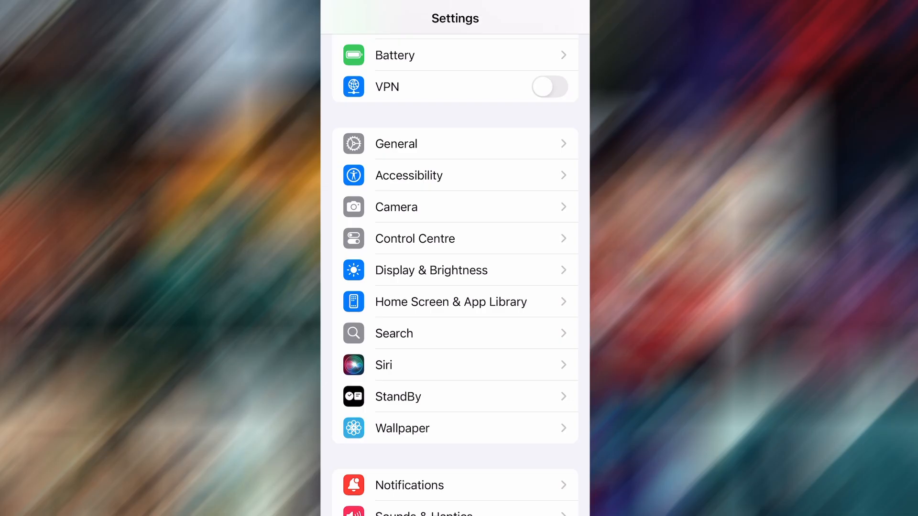
Check Background App Refresh under General, set to Wi-Fi & Mobile Data, then switch to Safari.
{"action": "left_click", "coordinate": [396, 143]}
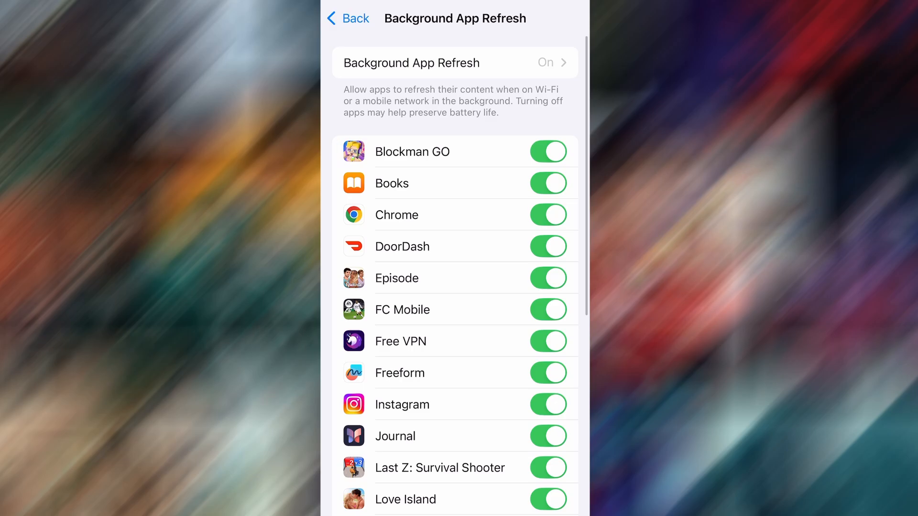
{"action": "left_click", "coordinate": [454, 63]}
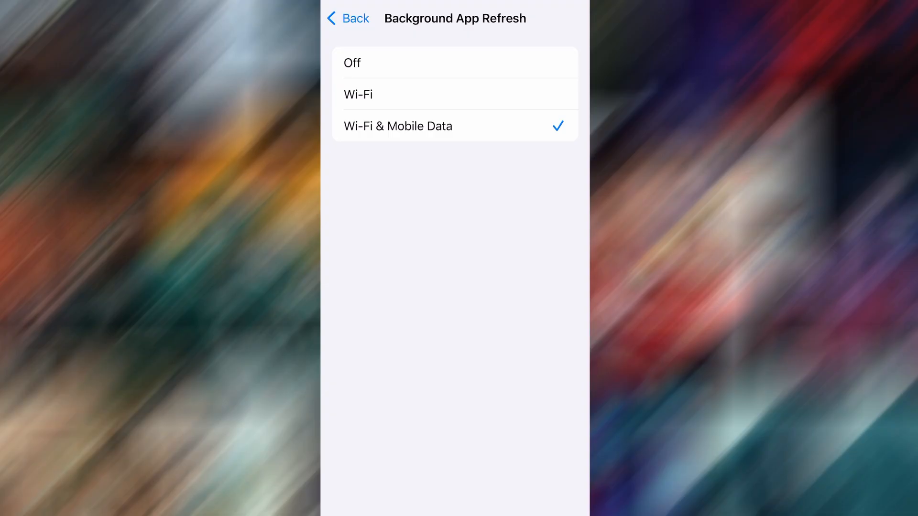
{"action": "left_click", "coordinate": [347, 18]}
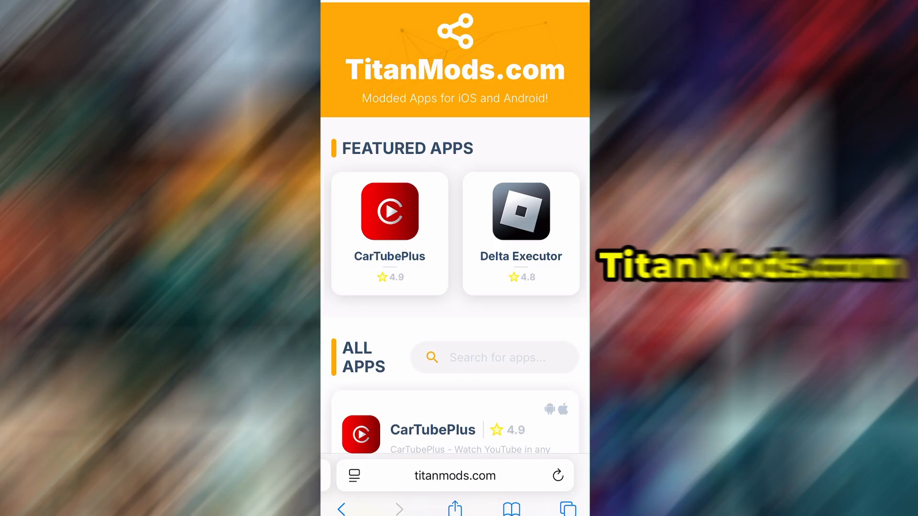
Scroll titanmods.com past Featured Apps to the All Apps section.
{"action": "scroll", "scroll_direction": "down", "scroll_amount": 3}
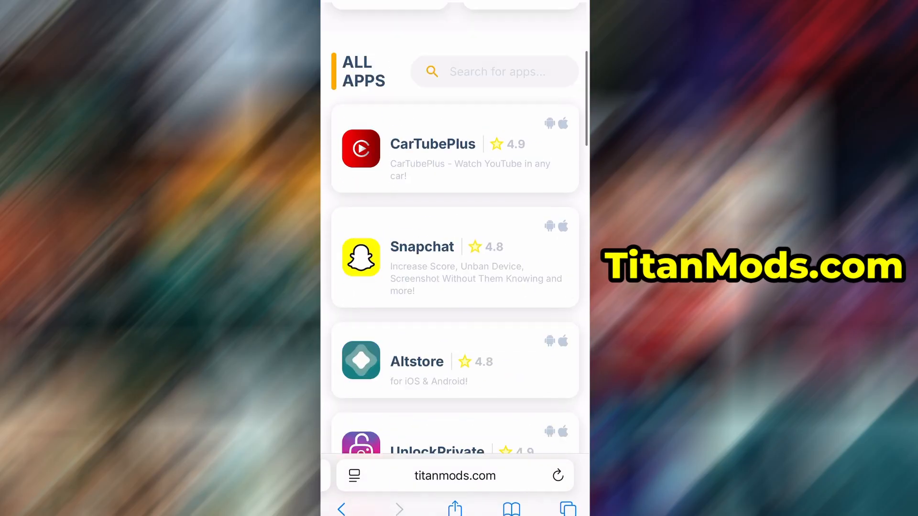
Search the site for 'Screen' and select the ScreenRecord result to show its download panel.
{"action": "left_click", "coordinate": [494, 71]}
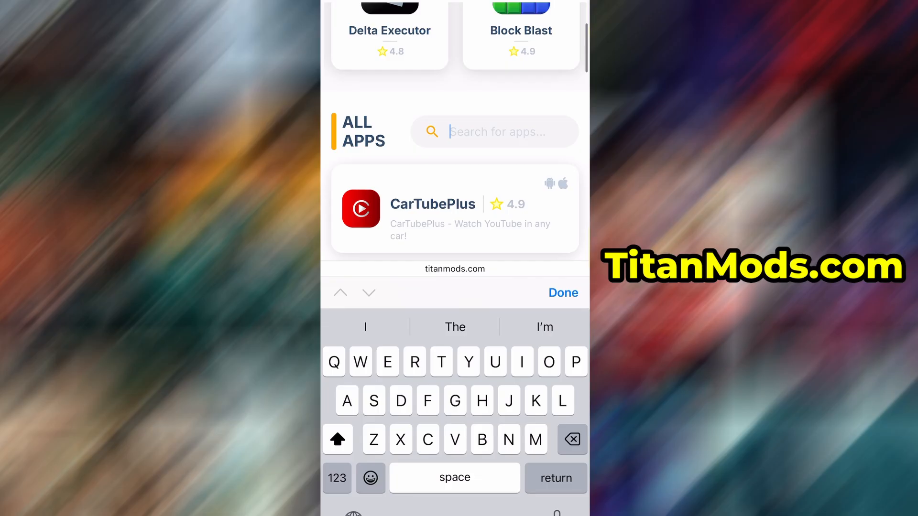
{"action": "type", "text": "Screenre"}
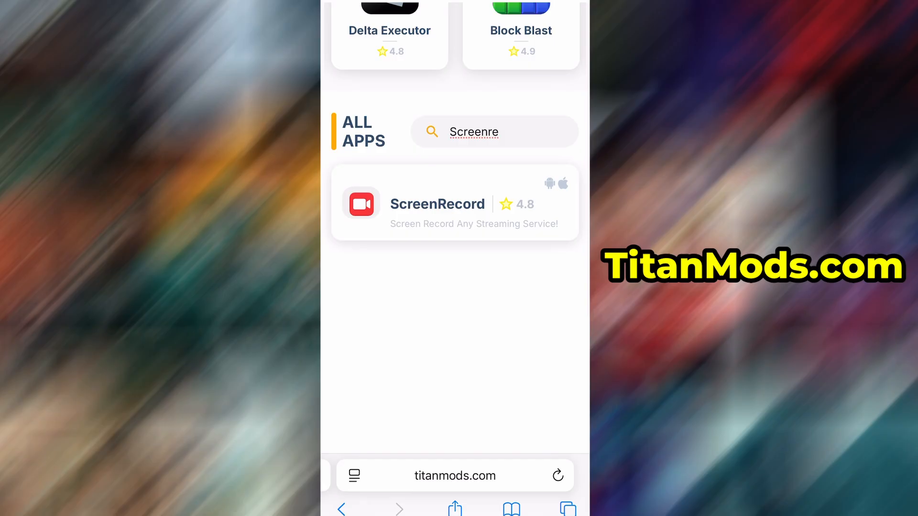
{"action": "left_click", "coordinate": [455, 201]}
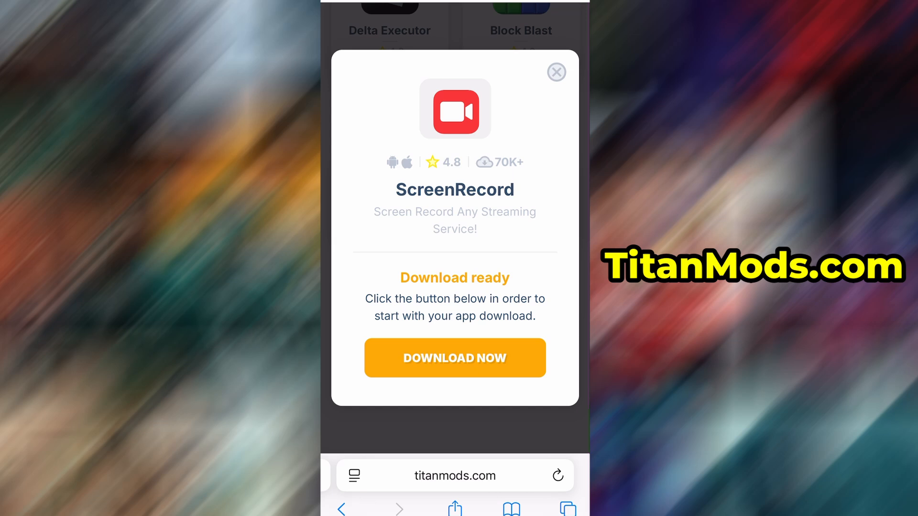
Choose DOWNLOAD NOW for ScreenRecord and wait on the 'Sit tight' processing screen.
{"action": "left_click", "coordinate": [455, 358]}
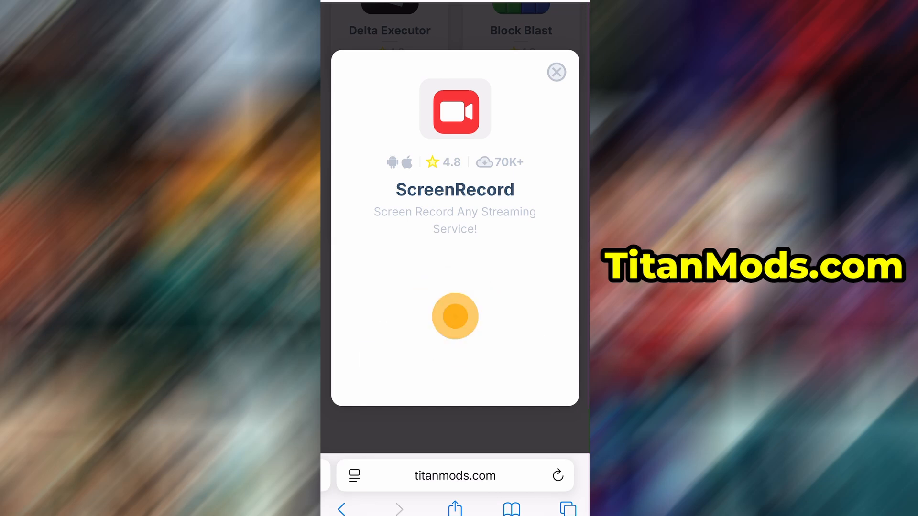
{"action": "left_click", "coordinate": [455, 317]}
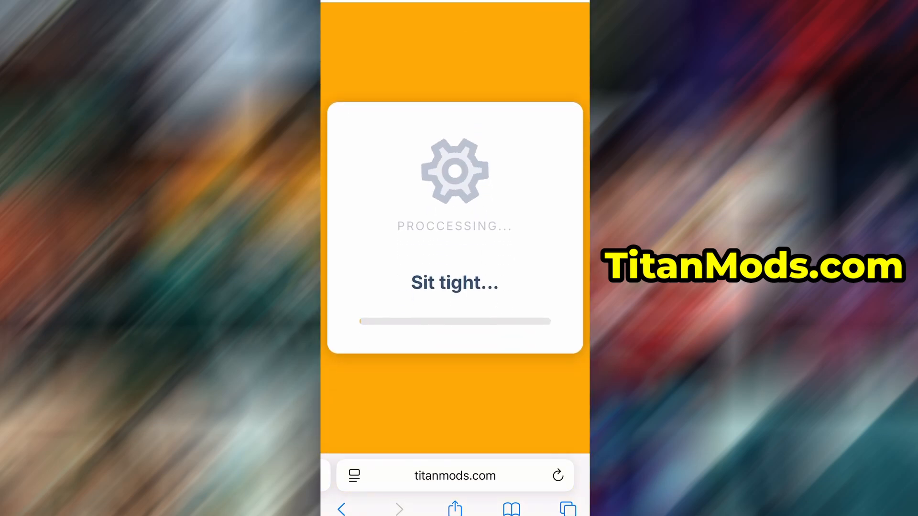